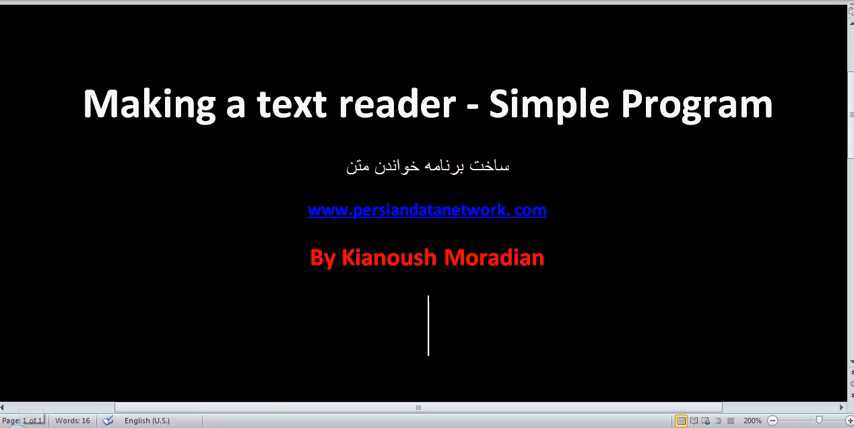
Launch Notepad from the Start menu's Run dialog by entering 'note'.
left_click(8, 415)
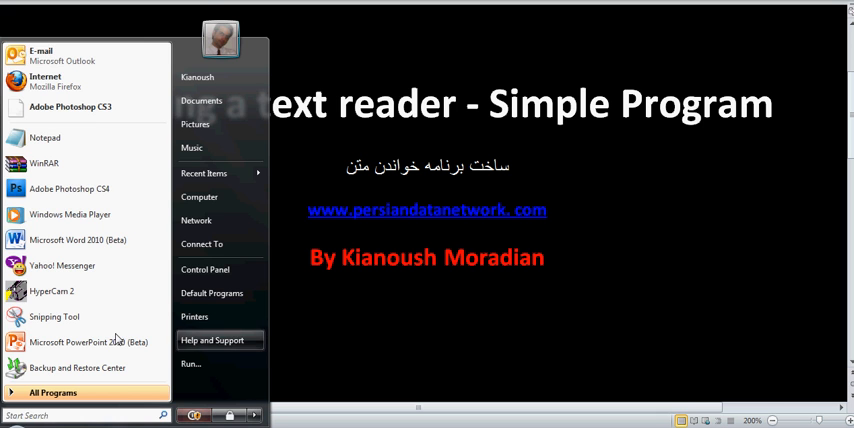
left_click(190, 363)
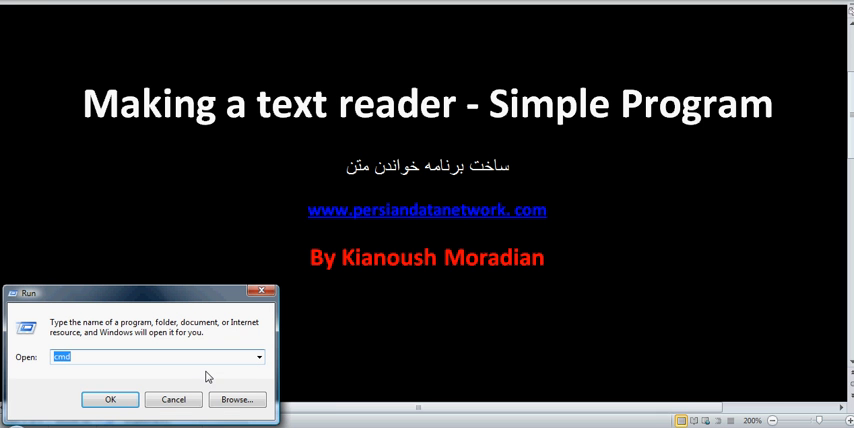
type("note")
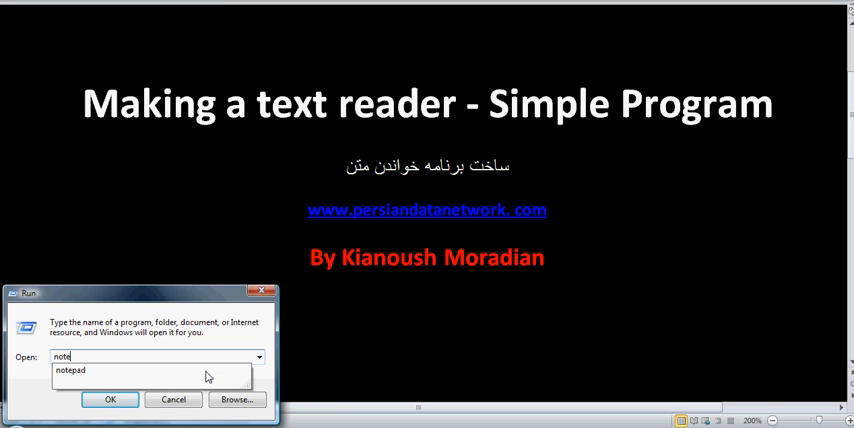
left_click(110, 399)
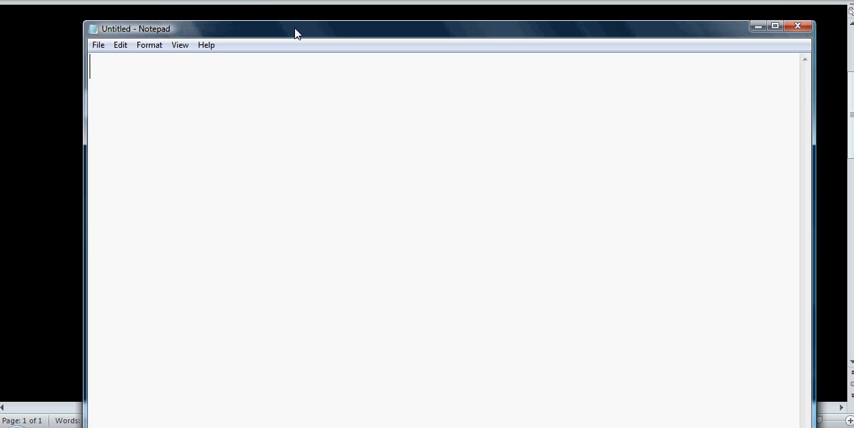
Enter strText = " Hello How are you ", Set objVoice = CreateObject("SAPI.SpVoice"), objvoice.Speak strText.
type("strText =")
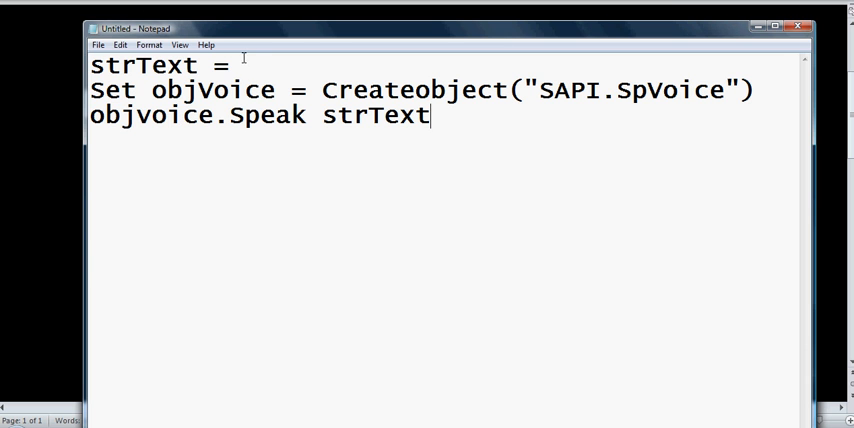
type("\"")
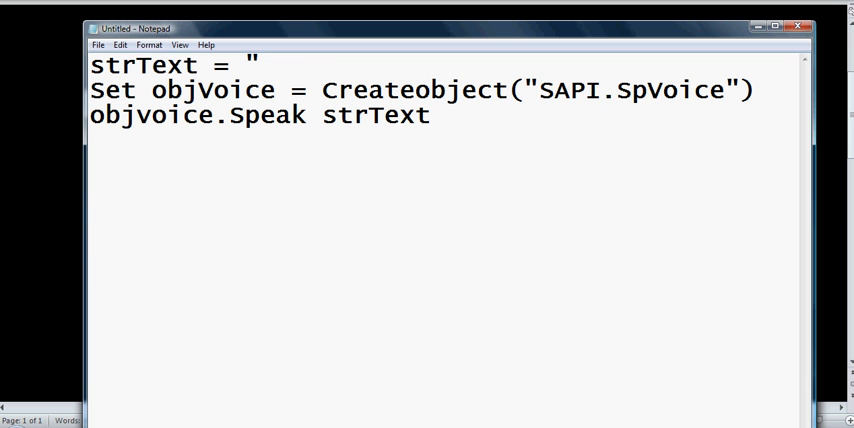
type("Hello")
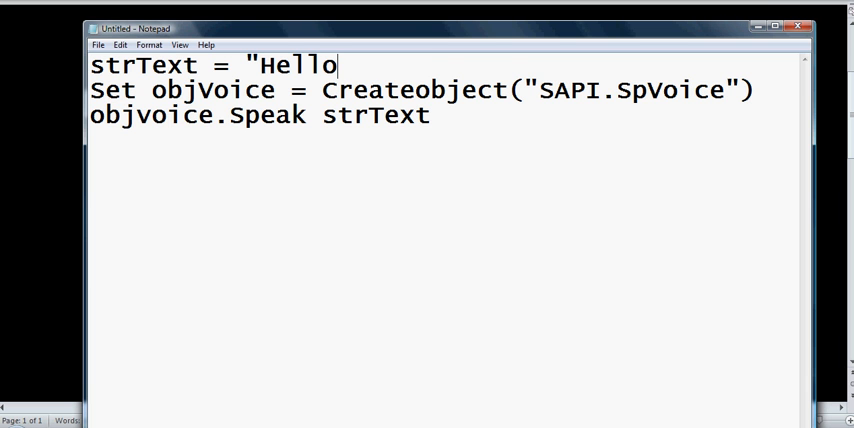
type("How are")
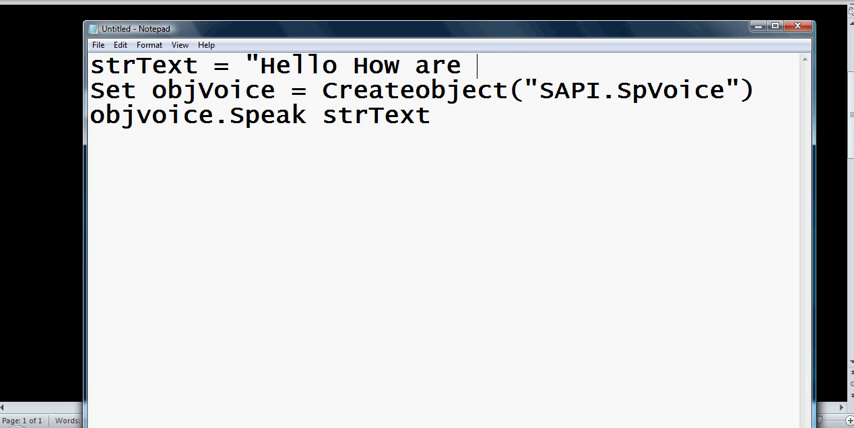
type("you \"")
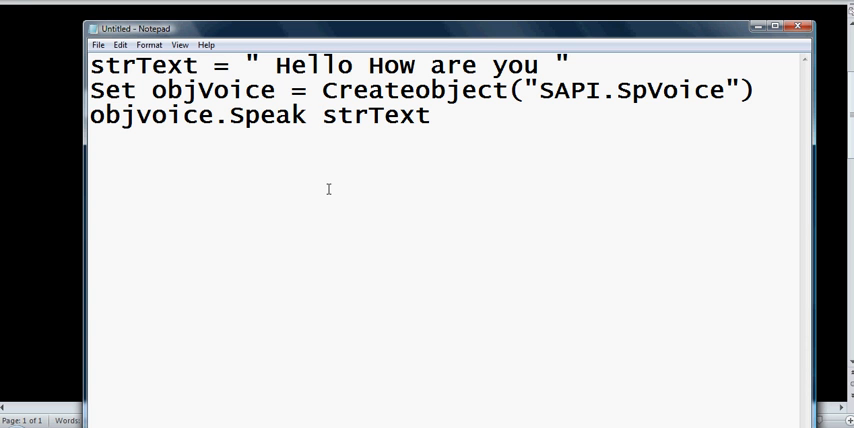
left_click(98, 45)
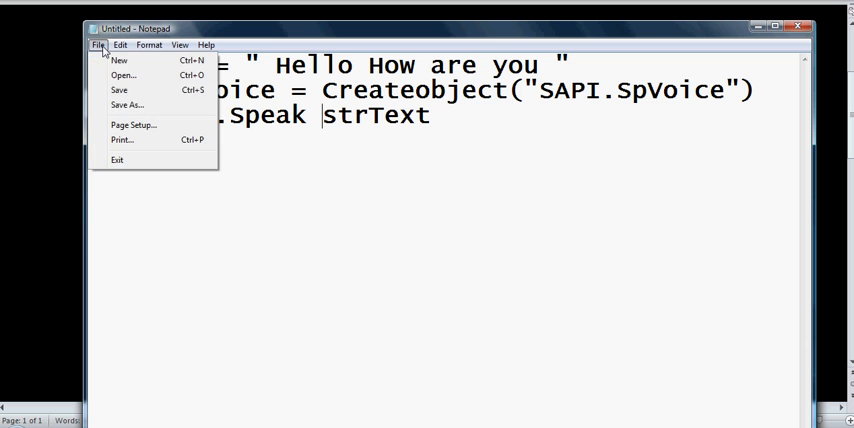
Save the script in C:\PDN as test.vbs with the file type set to All Files.
left_click(127, 104)
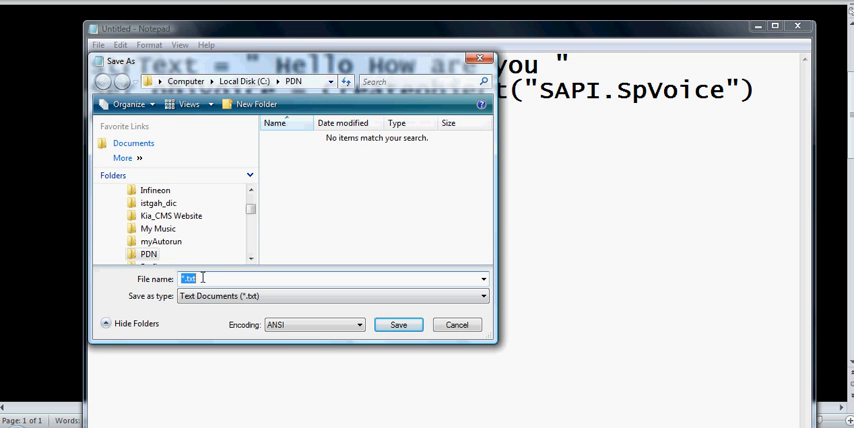
type("test.vbs")
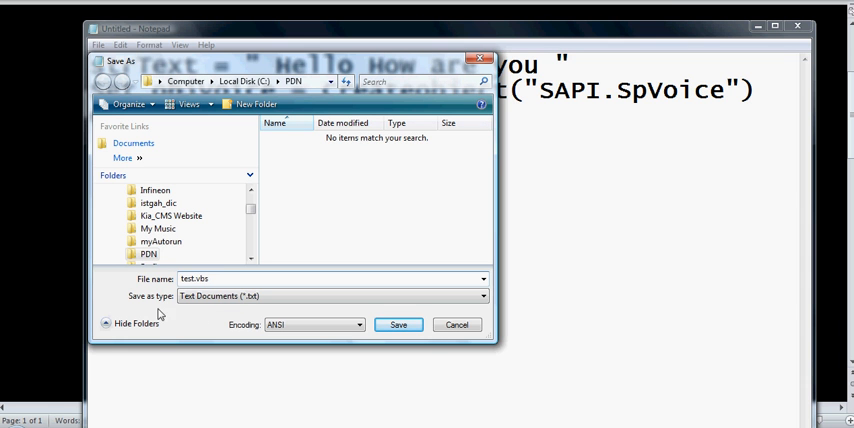
left_click(330, 295)
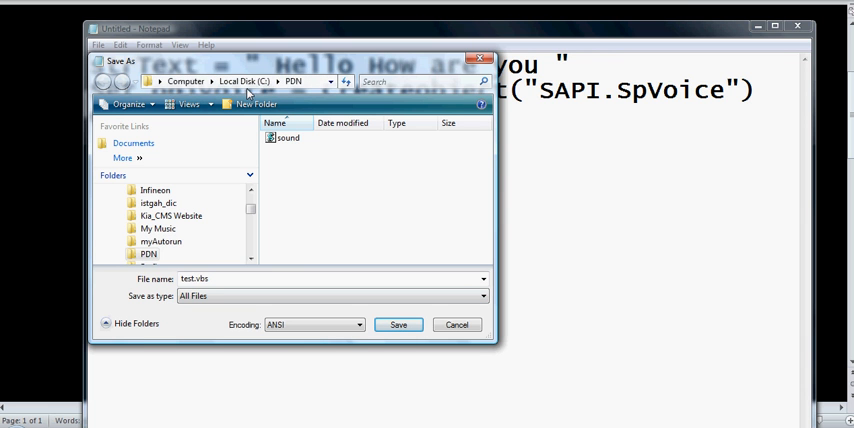
mouse_move(316, 208)
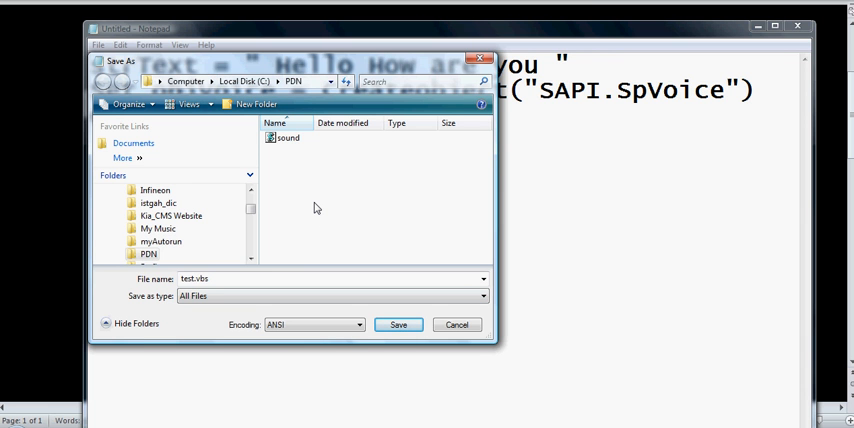
mouse_move(340, 214)
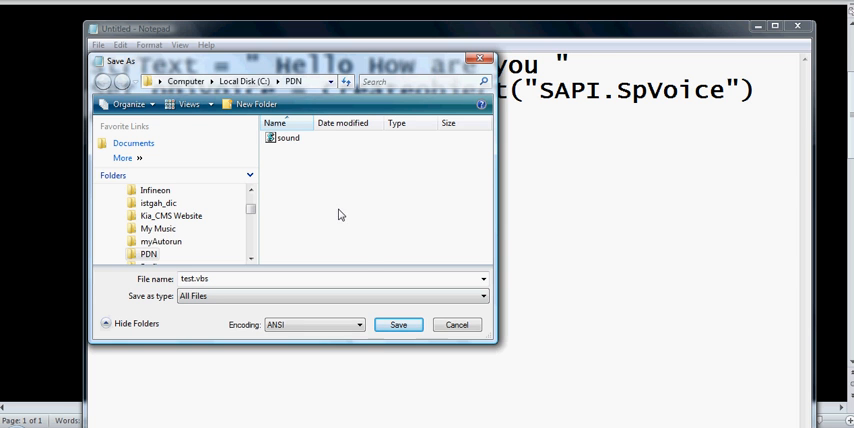
left_click(398, 324)
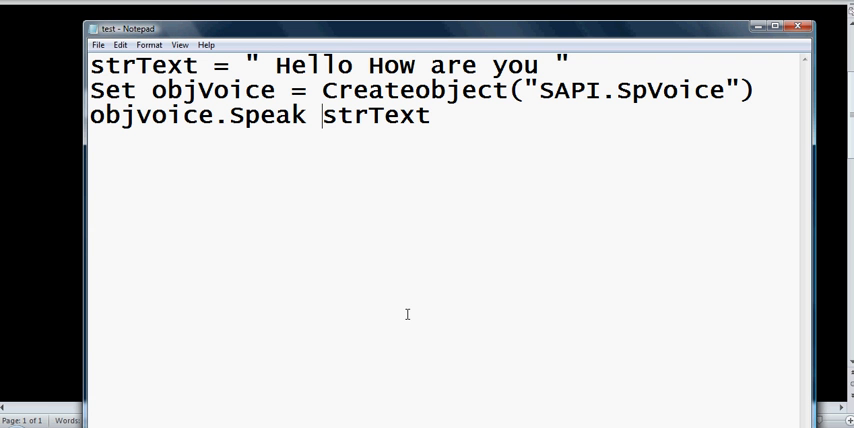
mouse_move(400, 292)
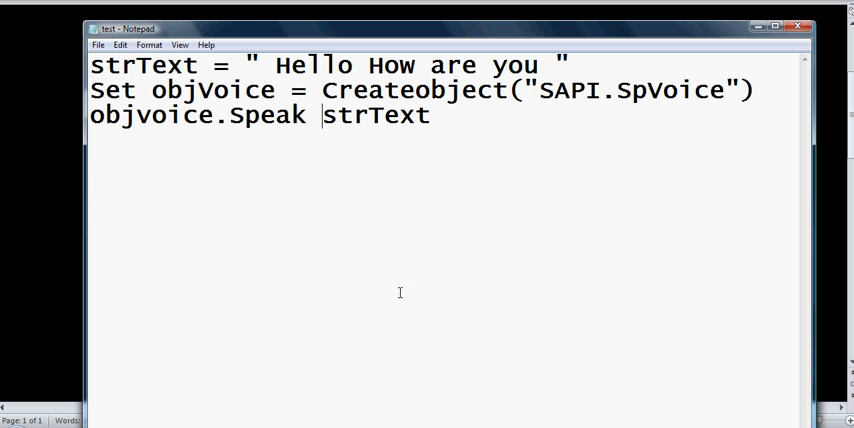
left_click(10, 415)
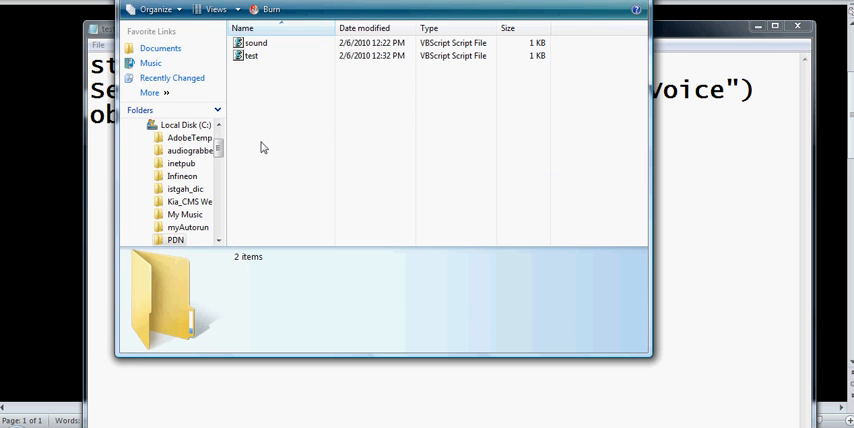
Select the test script in the PDN folder to show its 100-byte VBScript details.
left_click(251, 56)
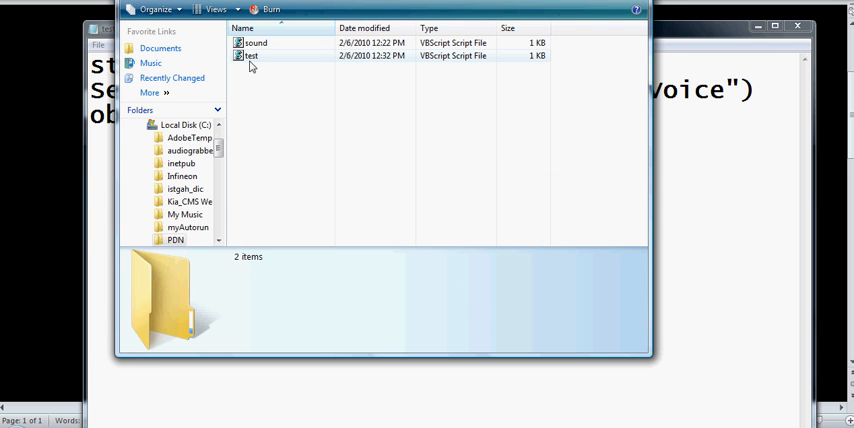
left_click(251, 56)
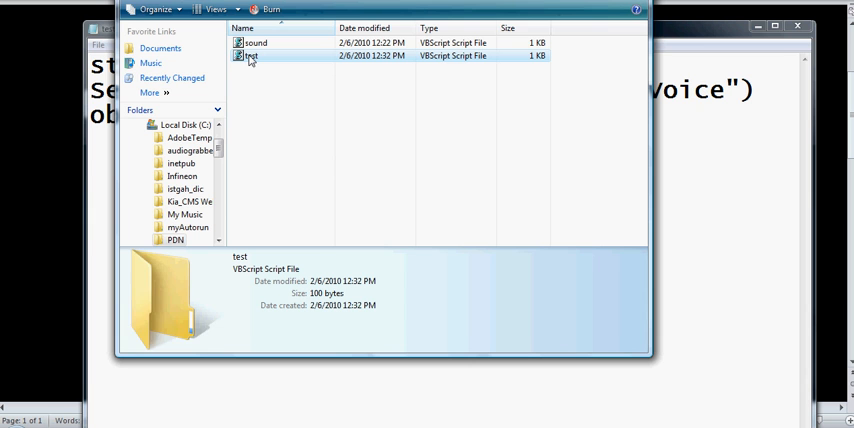